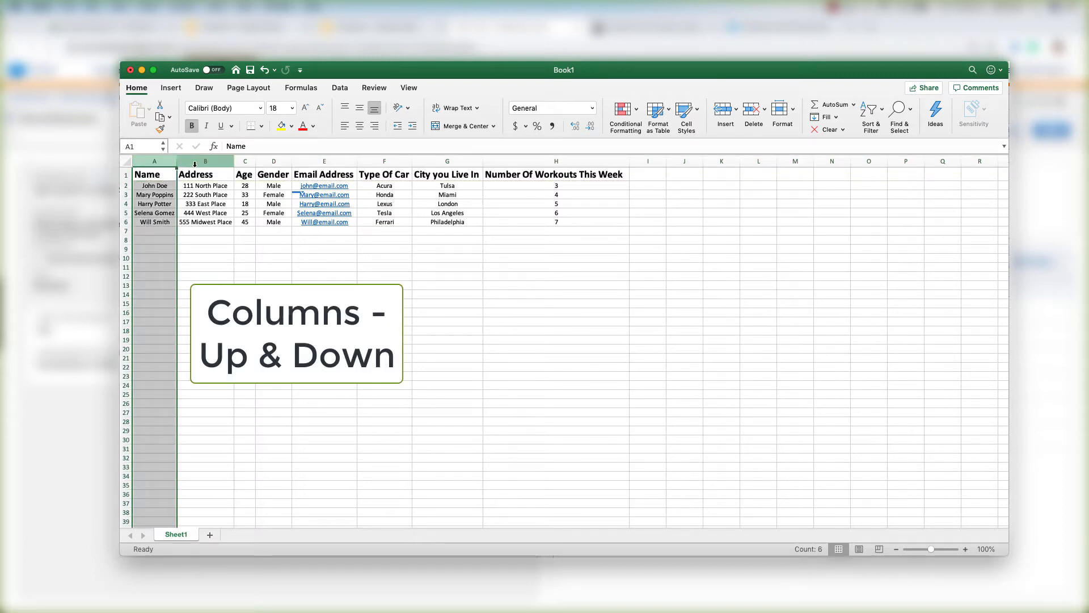
Select the whole Age column, then the entire header row 1 of the sample table.
click(244, 162)
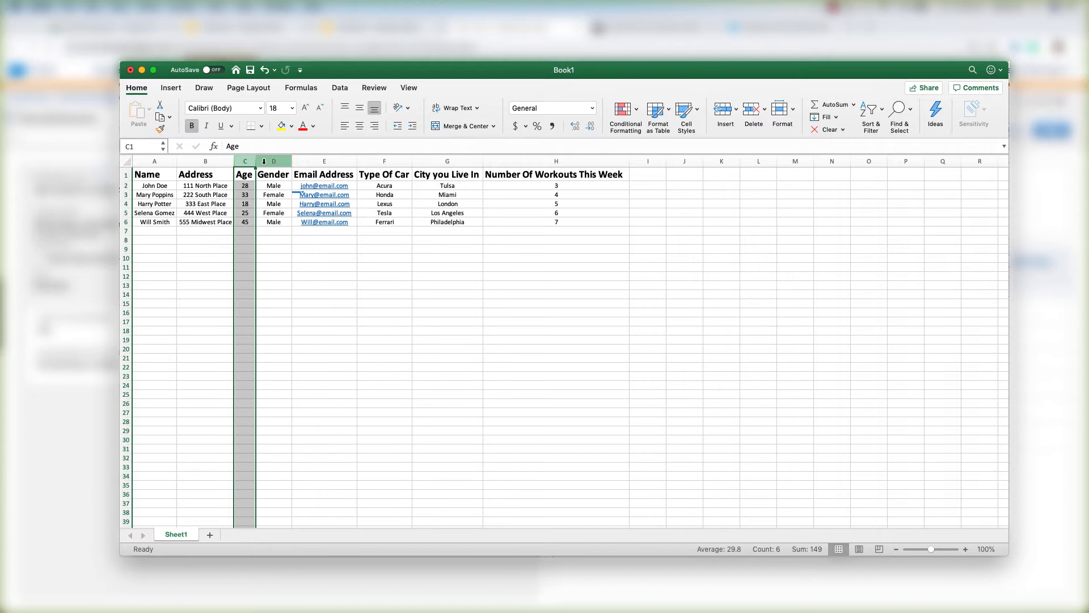
click(126, 174)
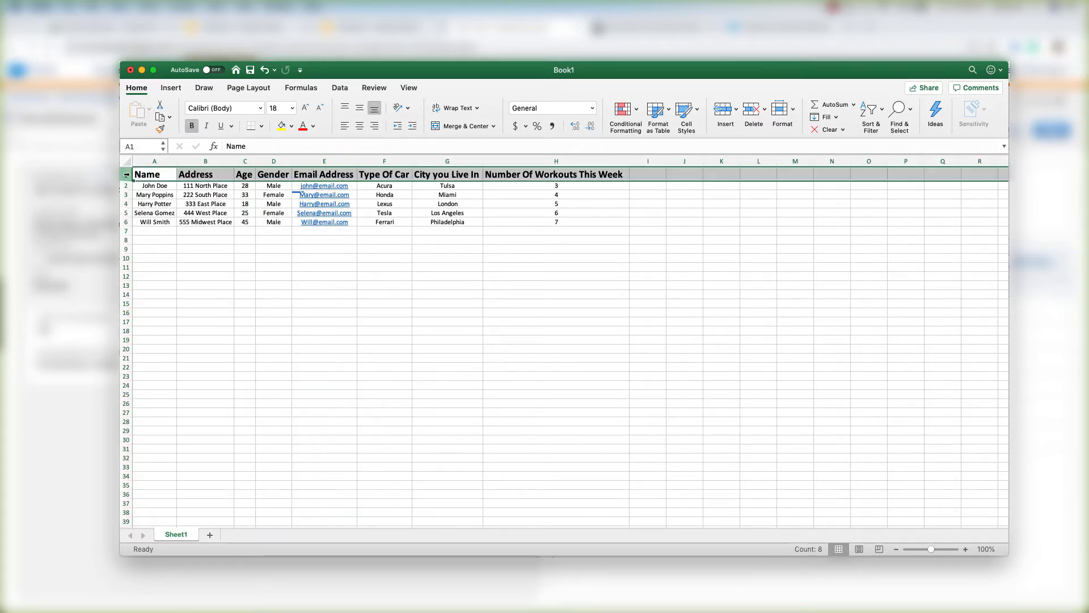
click(125, 174)
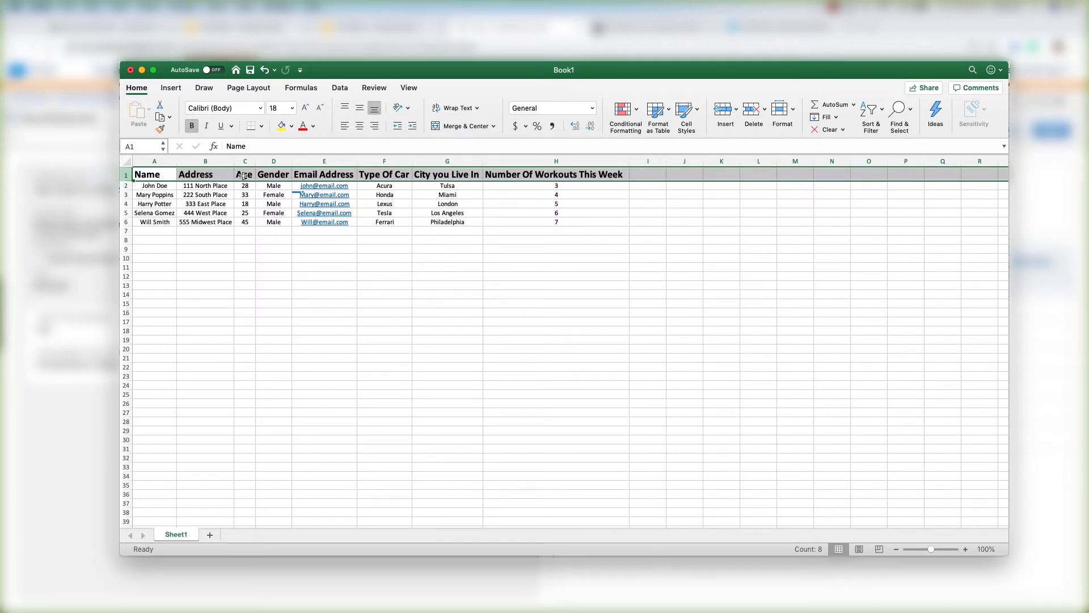
mouse_move(245, 174)
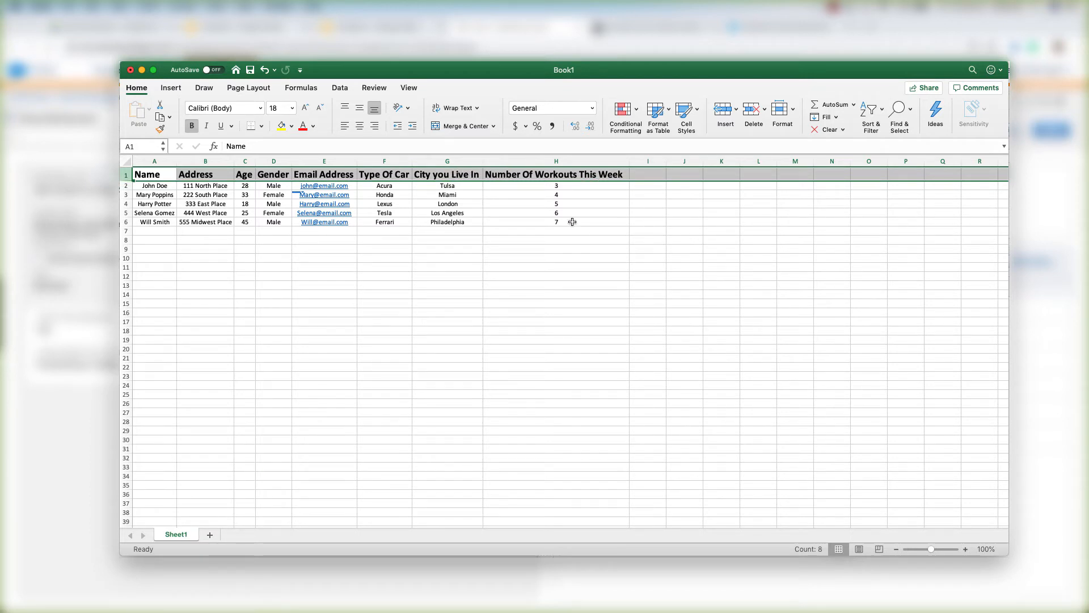
mouse_move(565, 232)
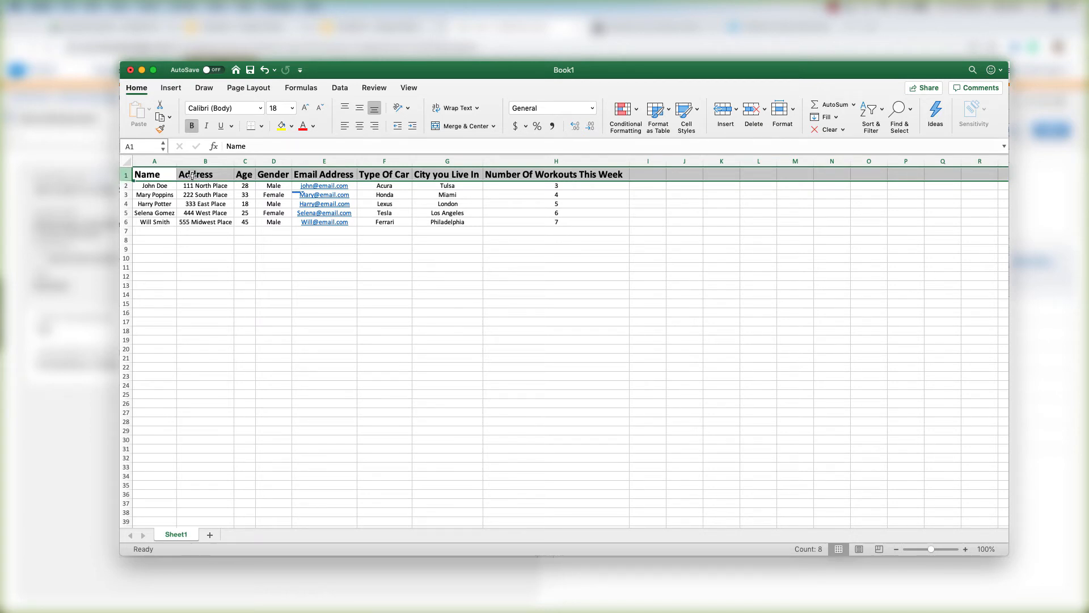
click(154, 186)
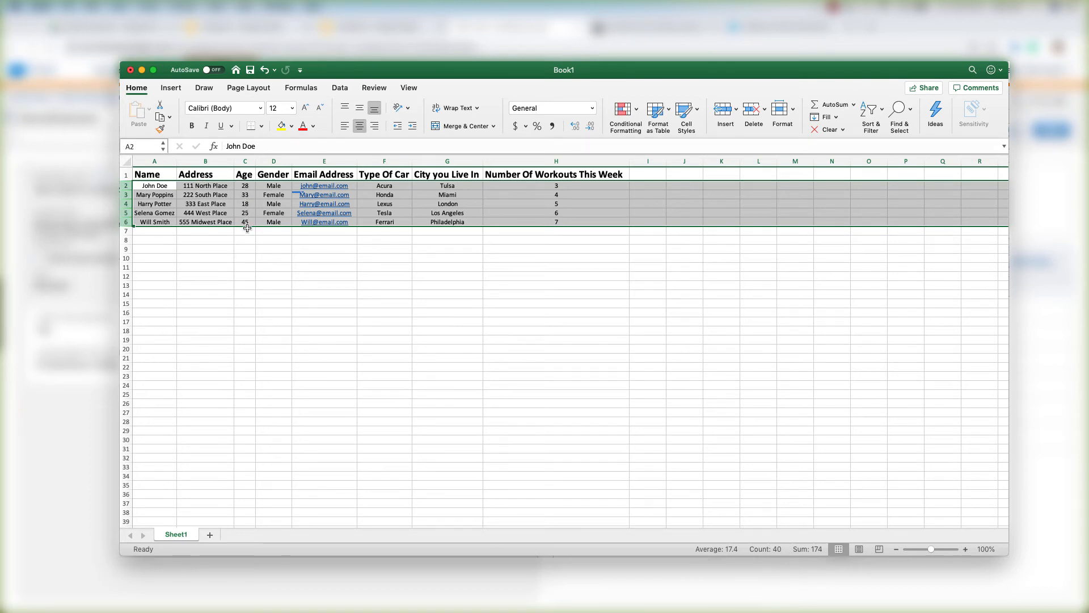
mouse_move(323, 223)
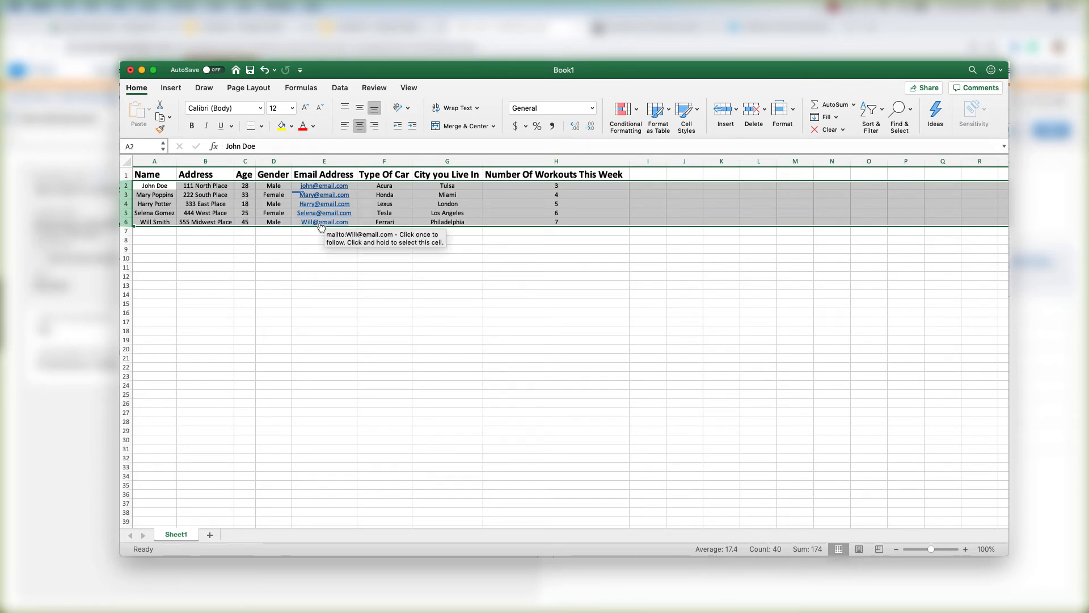
mouse_move(401, 222)
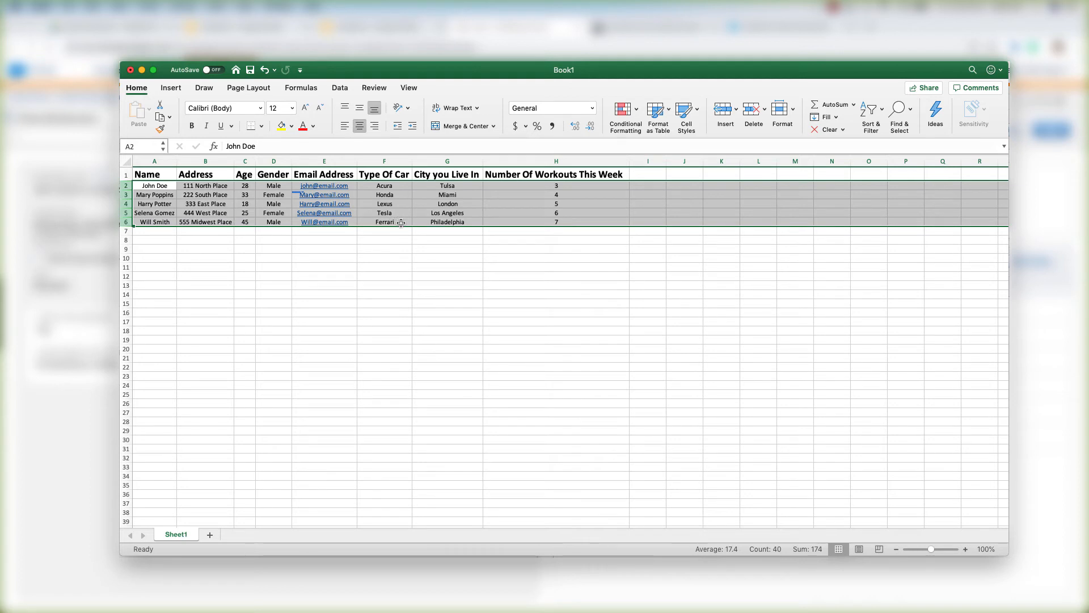
mouse_move(611, 221)
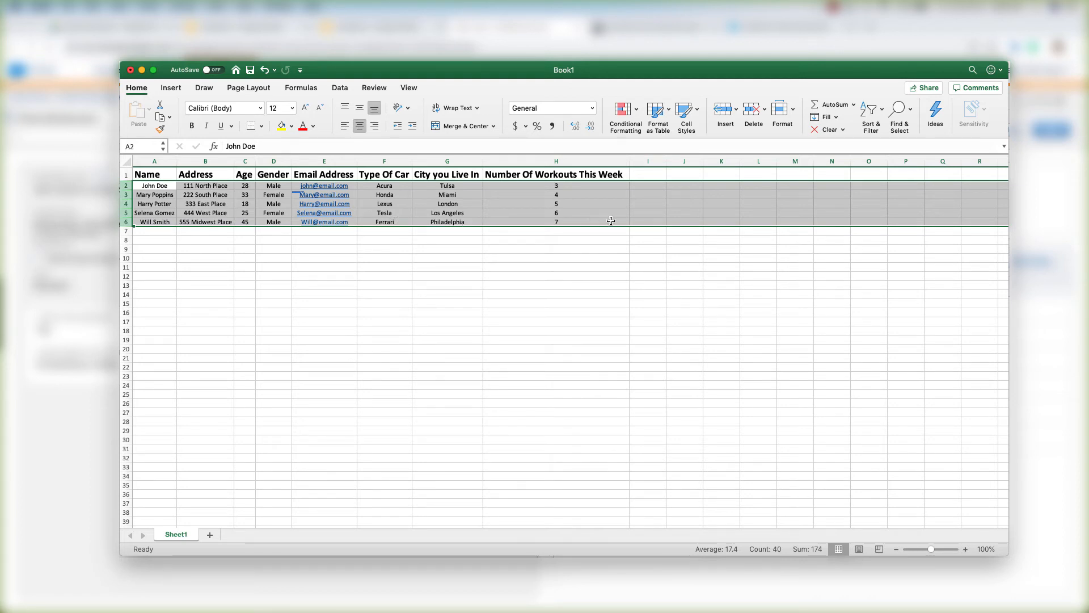
mouse_move(610, 245)
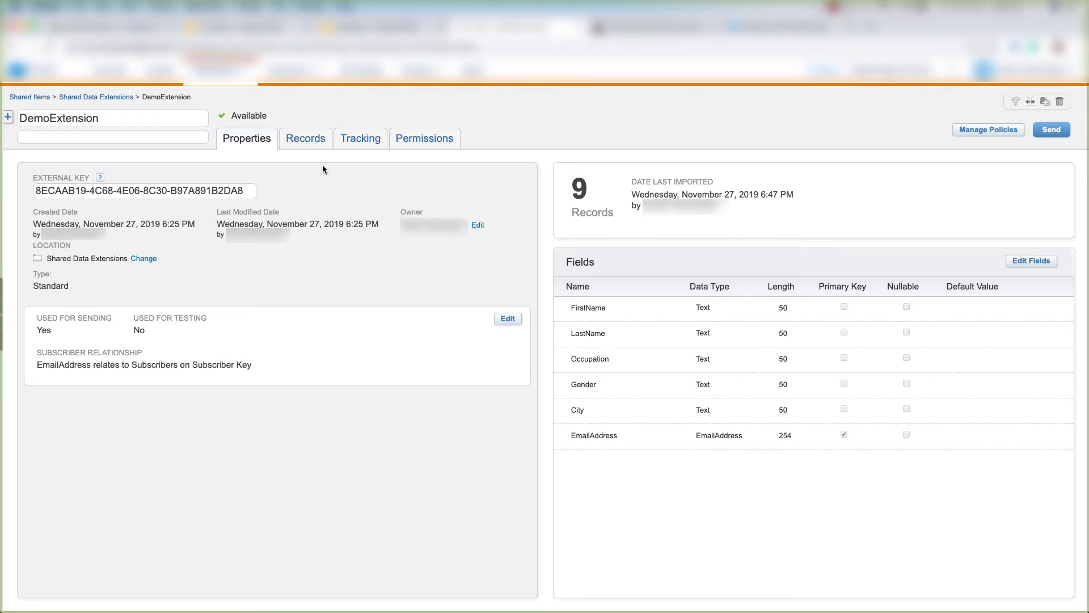
mouse_move(305, 138)
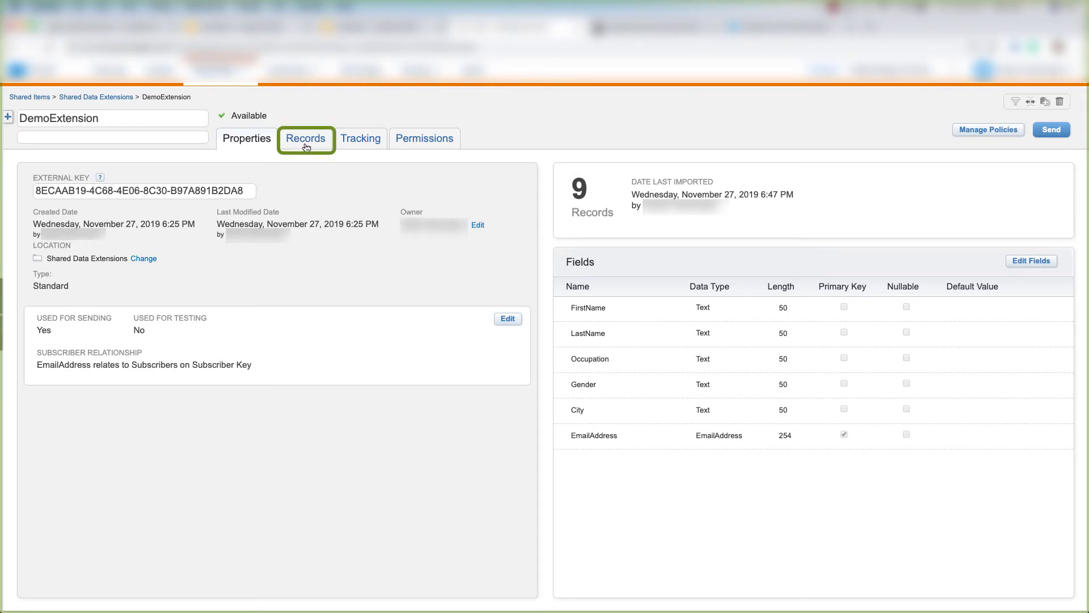
Show the DemoExtension's Records tab listing all nine contacts with their details.
click(306, 139)
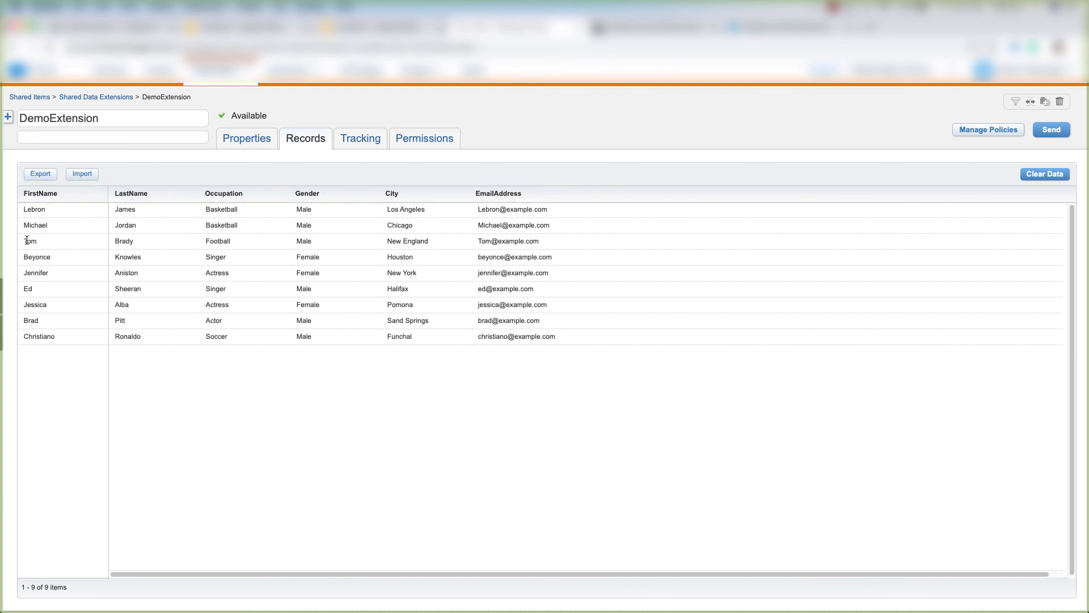
mouse_move(140, 270)
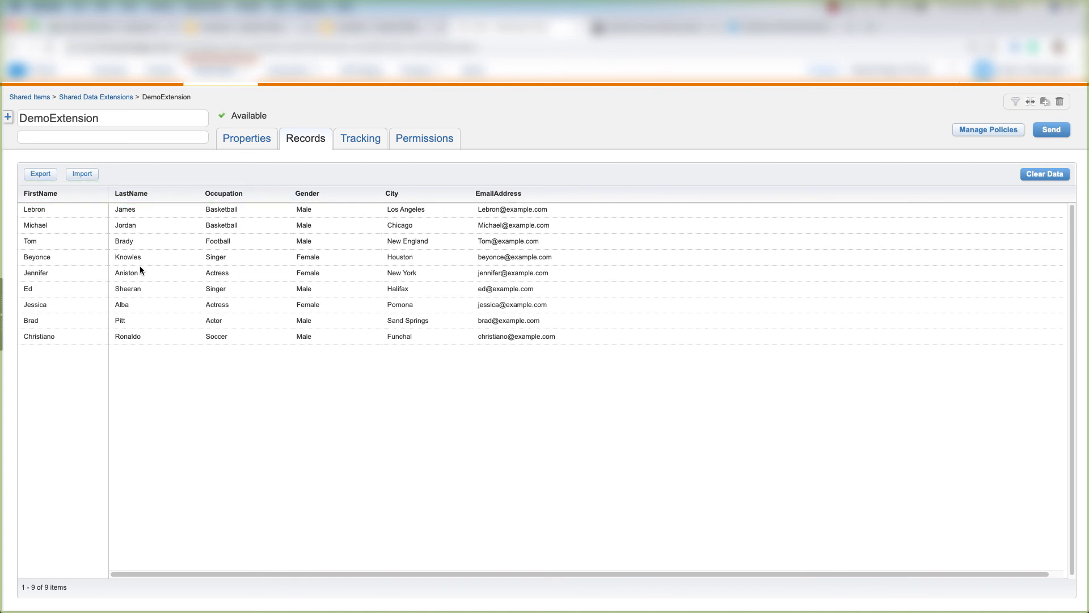
mouse_move(263, 289)
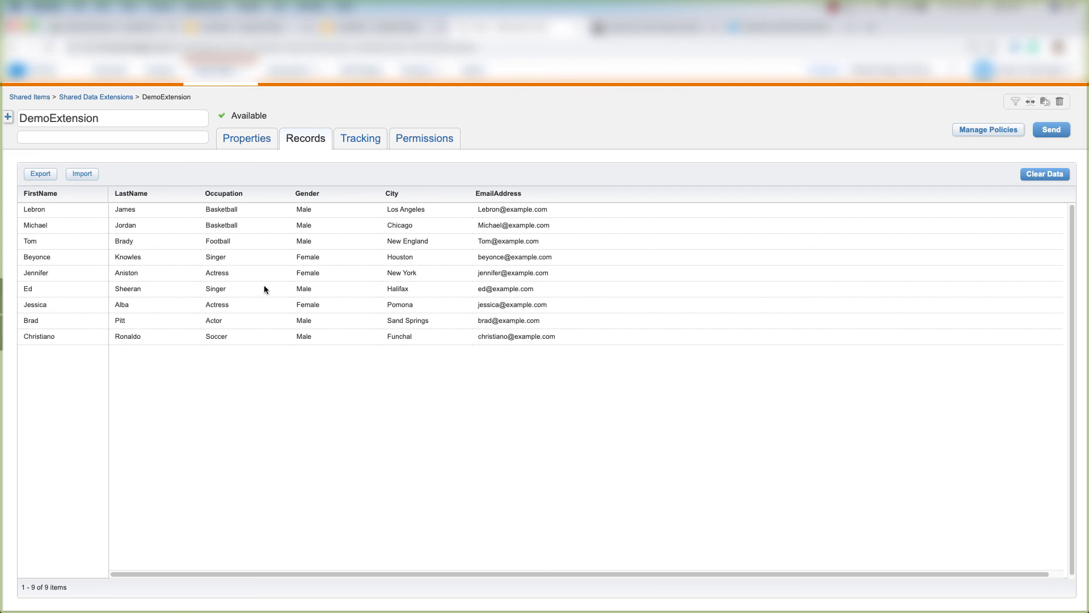
mouse_move(316, 171)
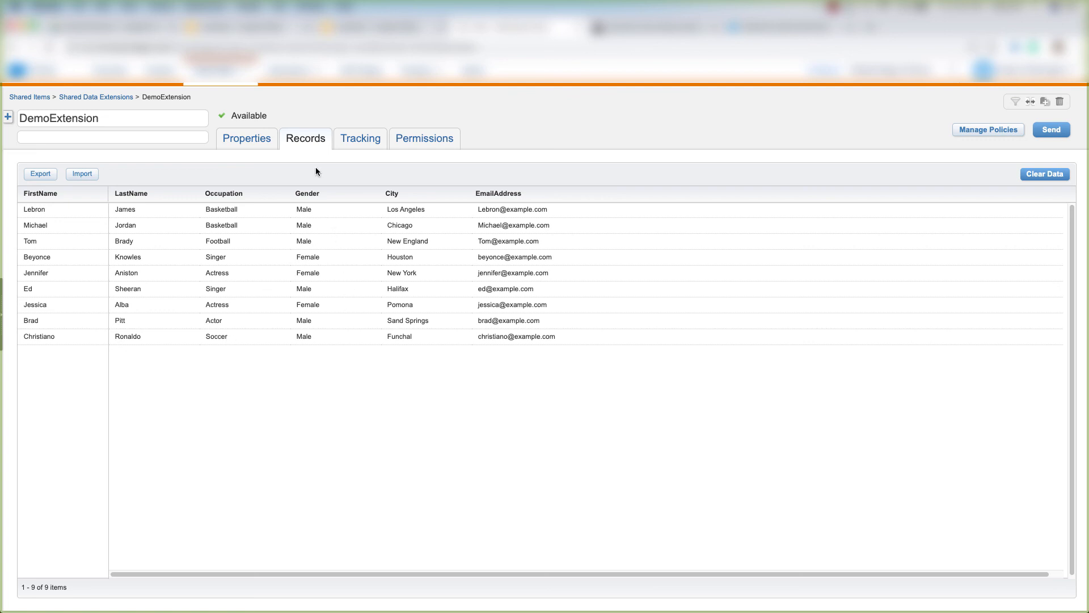